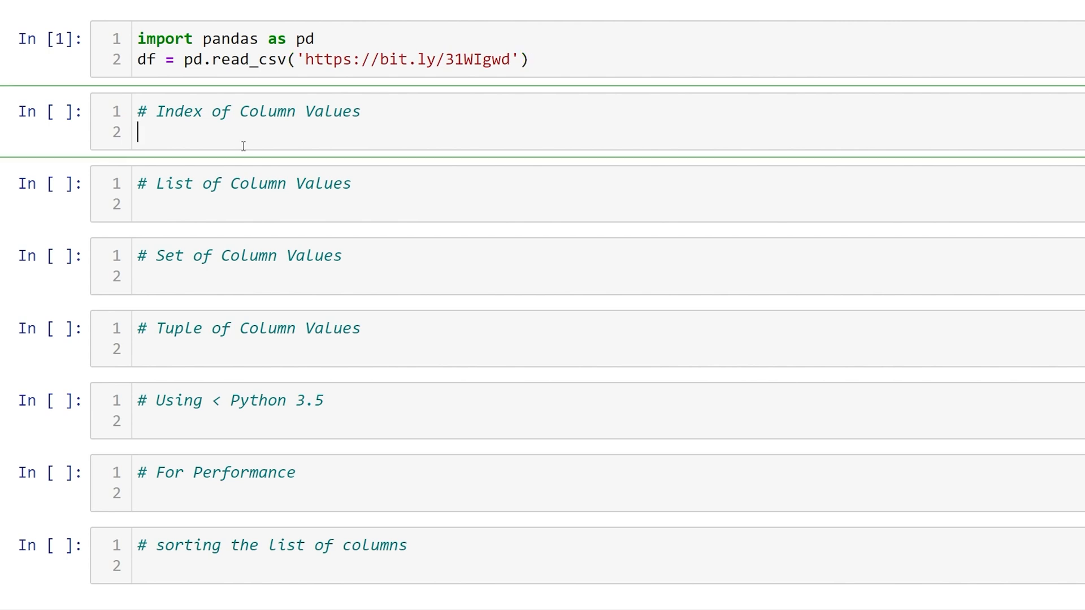
Run df.columns to display the column names as a pandas Index.
text(df.)
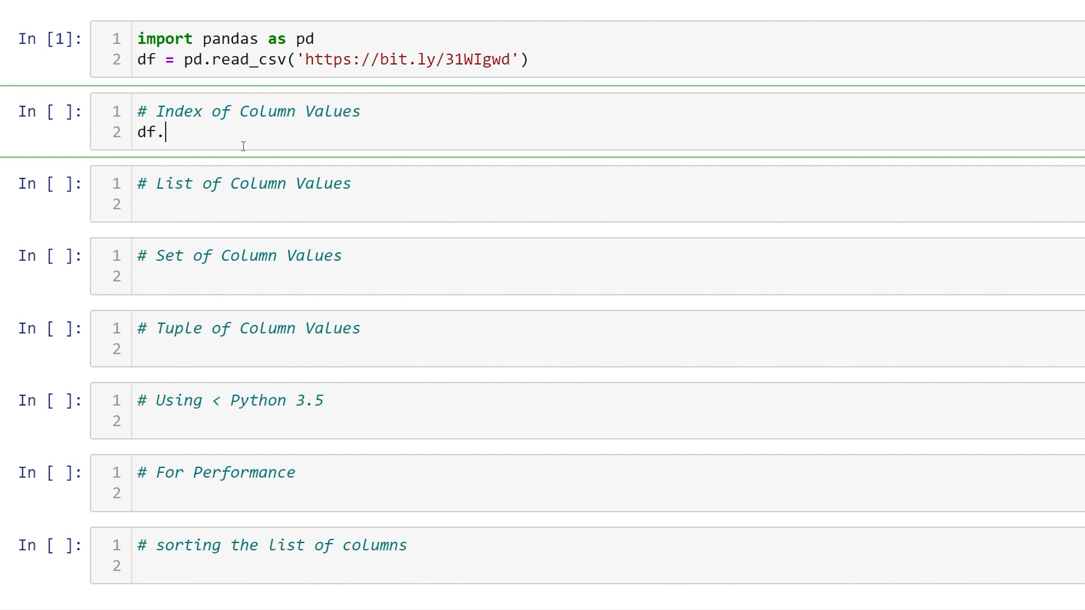
text(columns)
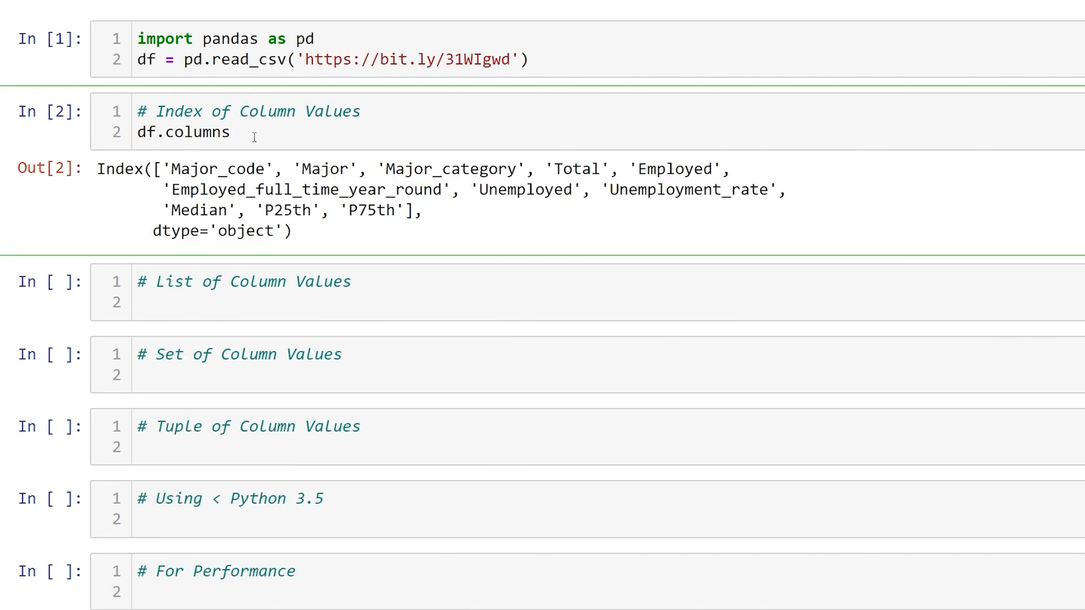
text([:])
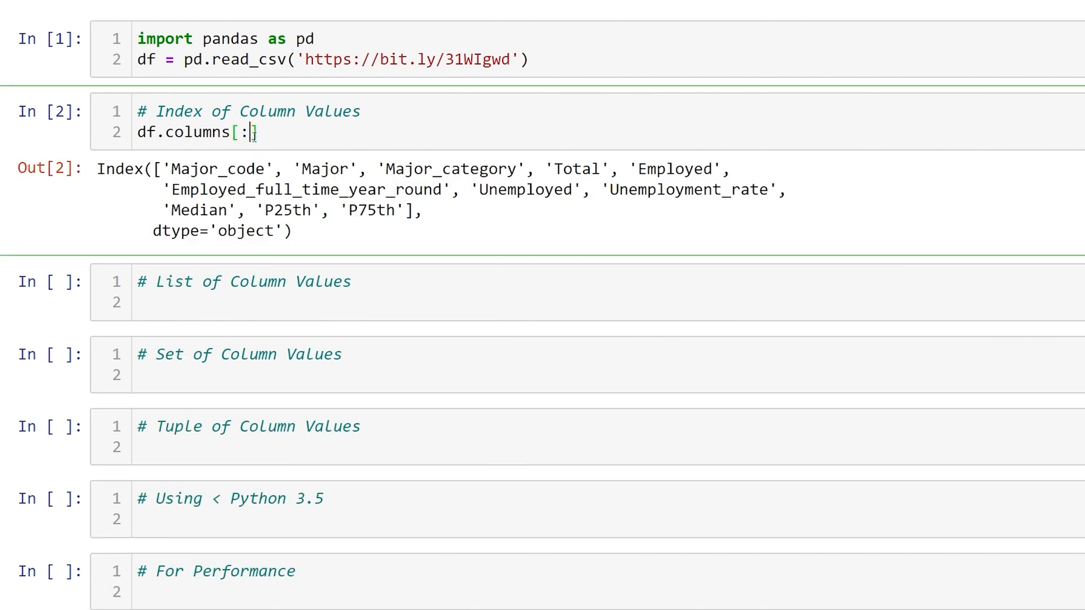
text(3)
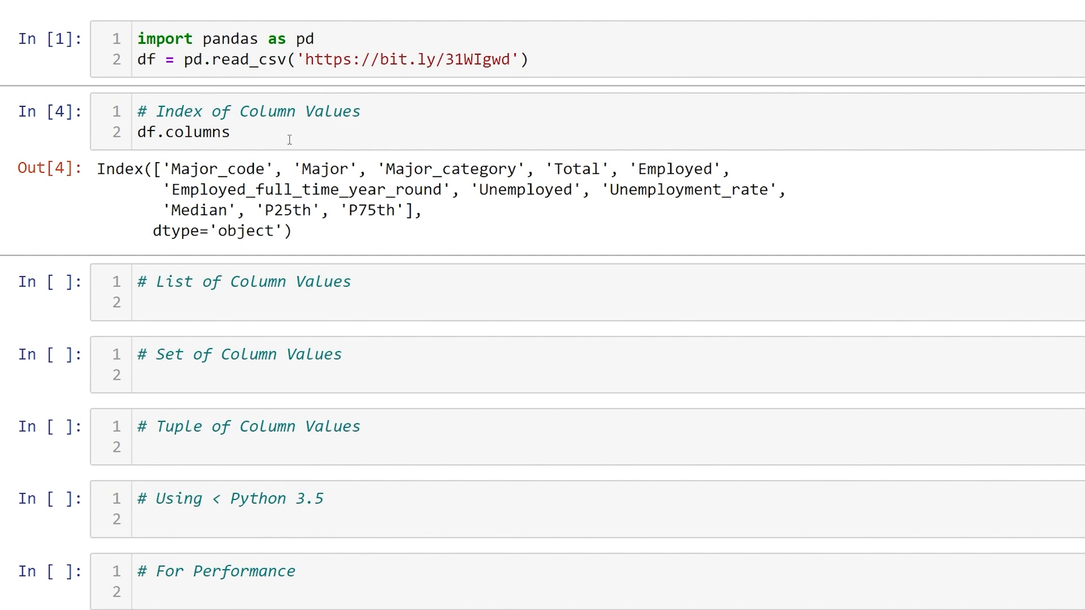
Run [*df] and {*df} to output the column names as a list and a set.
click(277, 302)
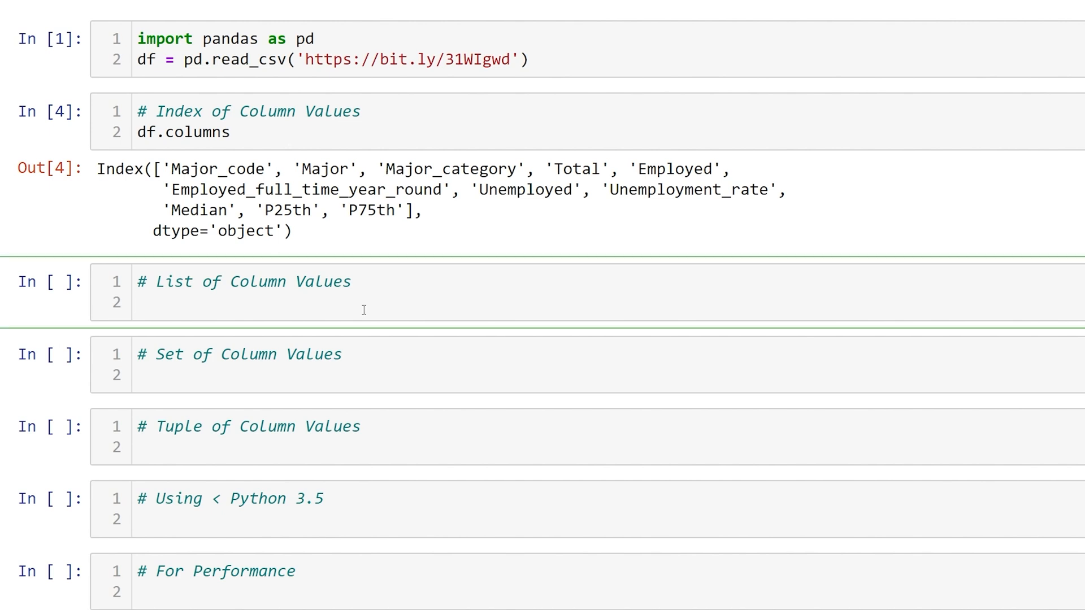
text([])
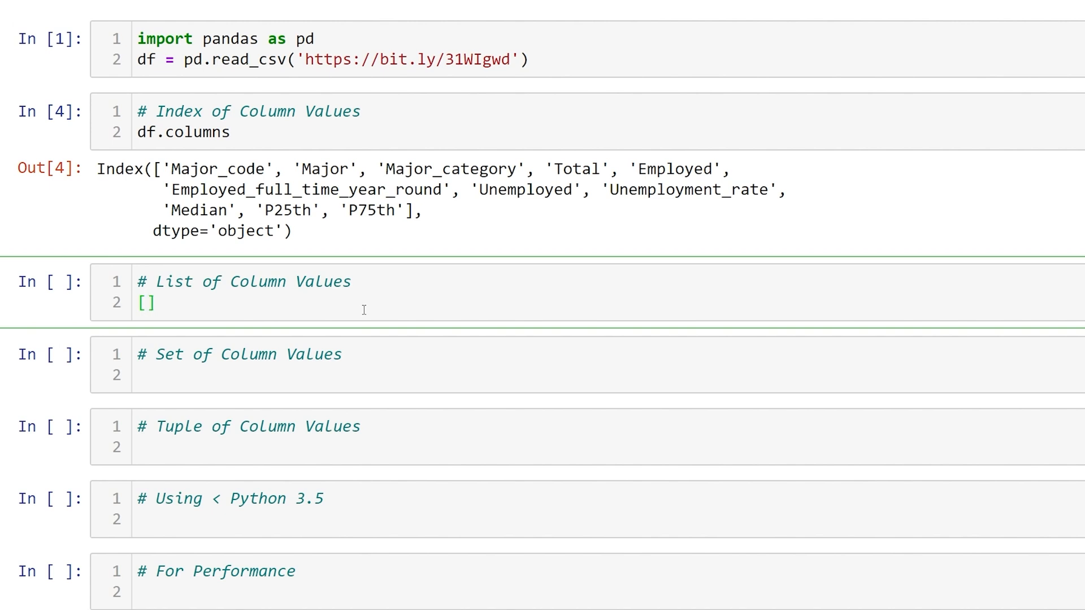
text(*)
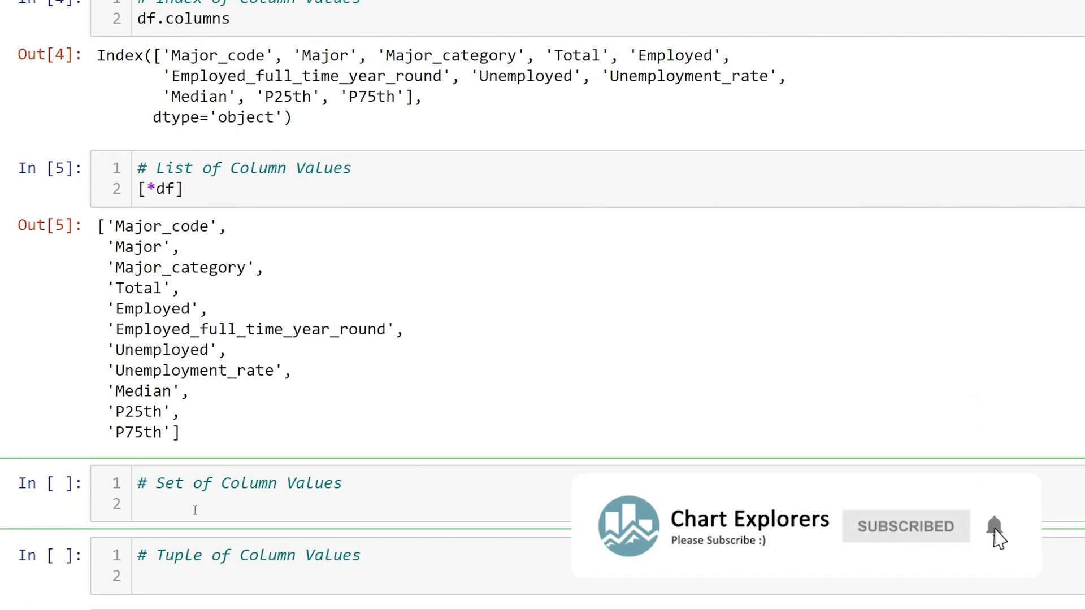
text({*})
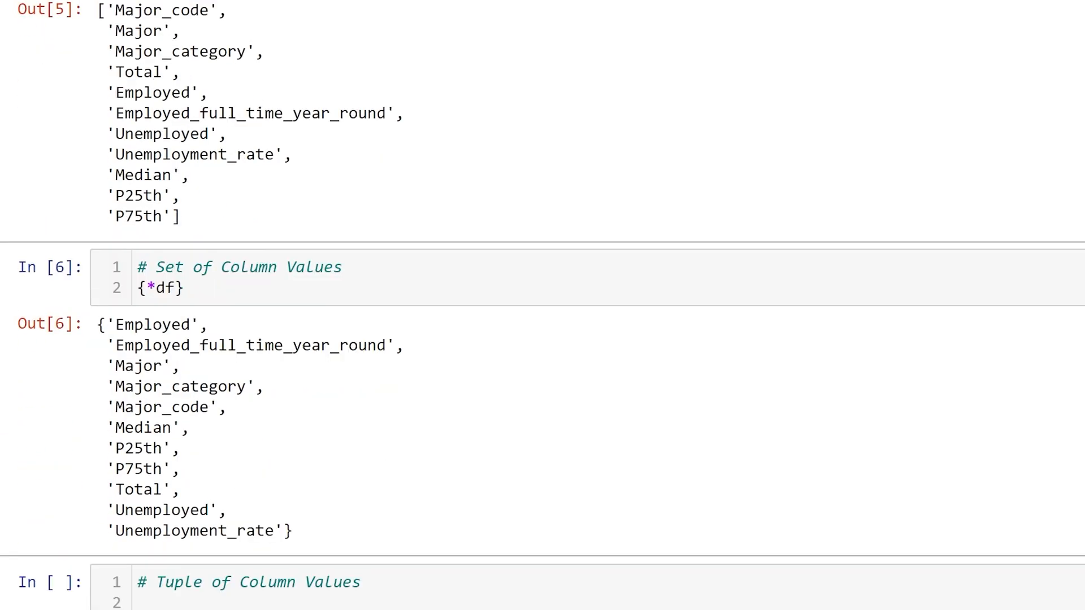
Run *df, to output the column names as a tuple.
scroll(down, 3)
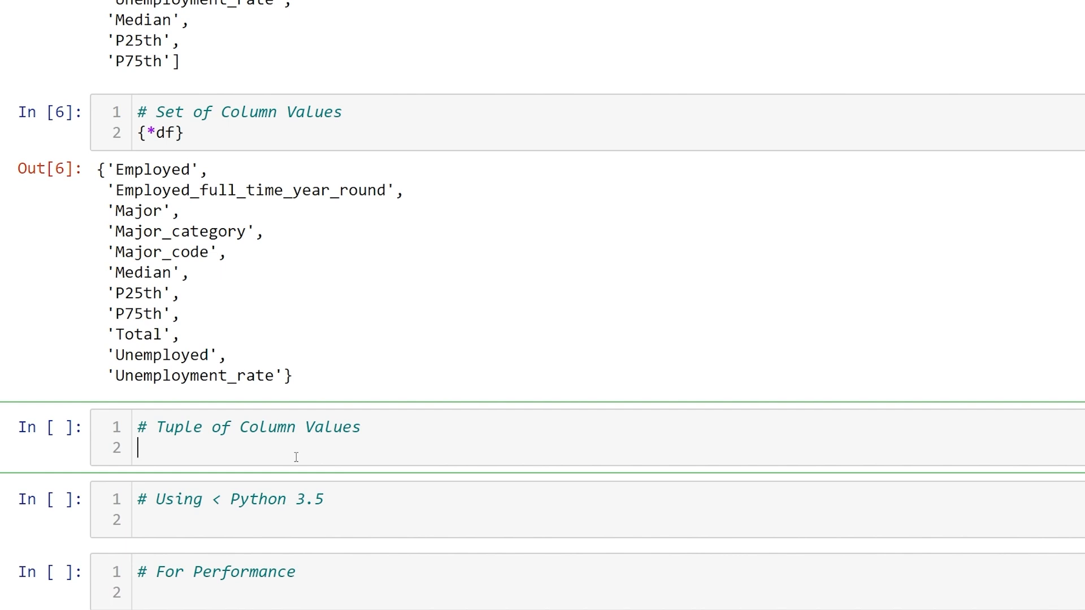
text(*)
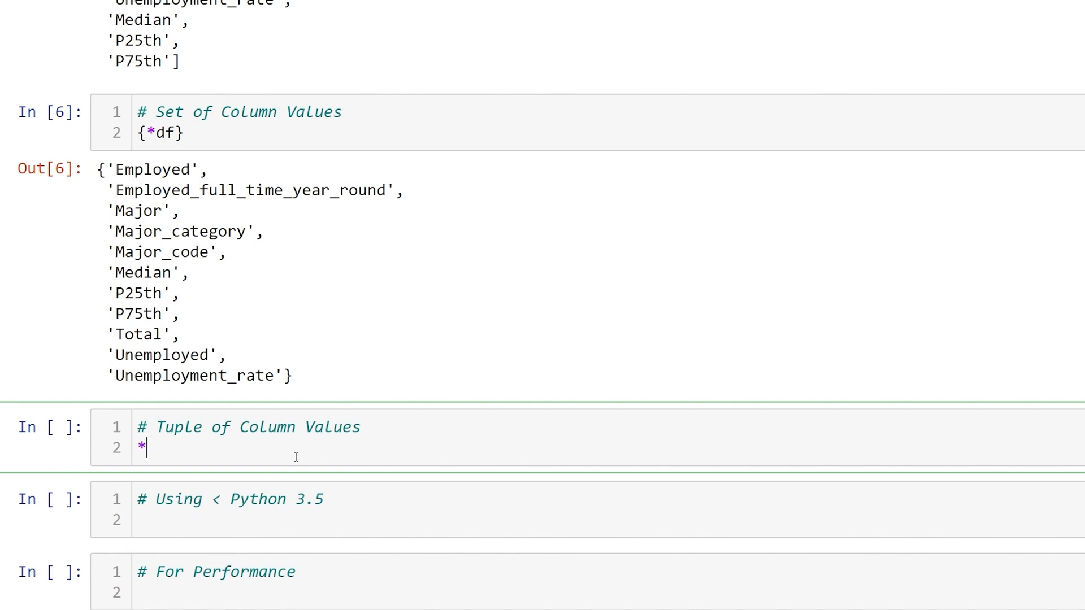
text(df)
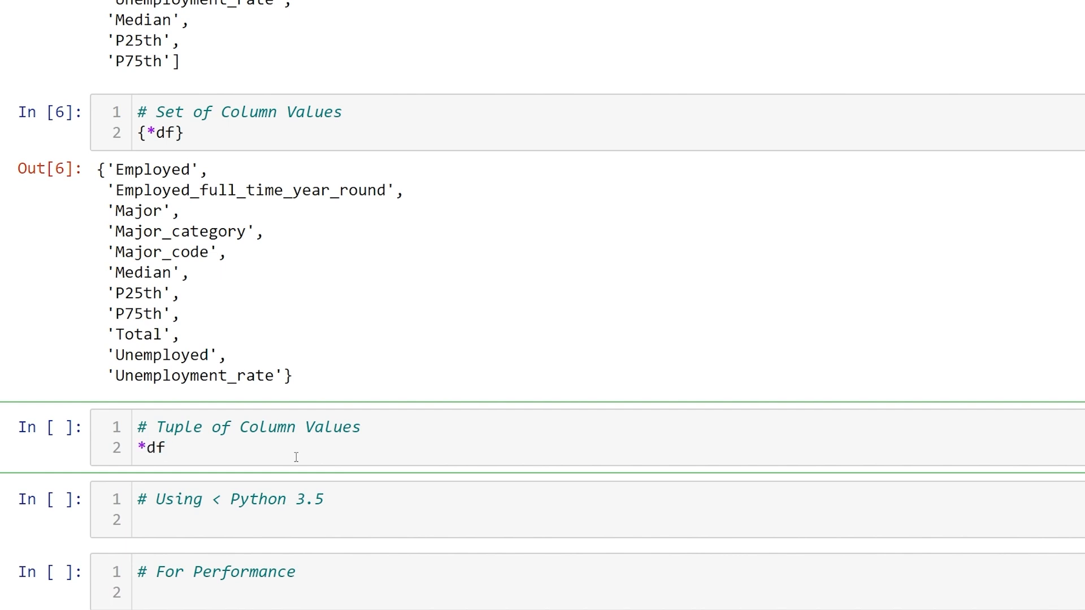
text(,)
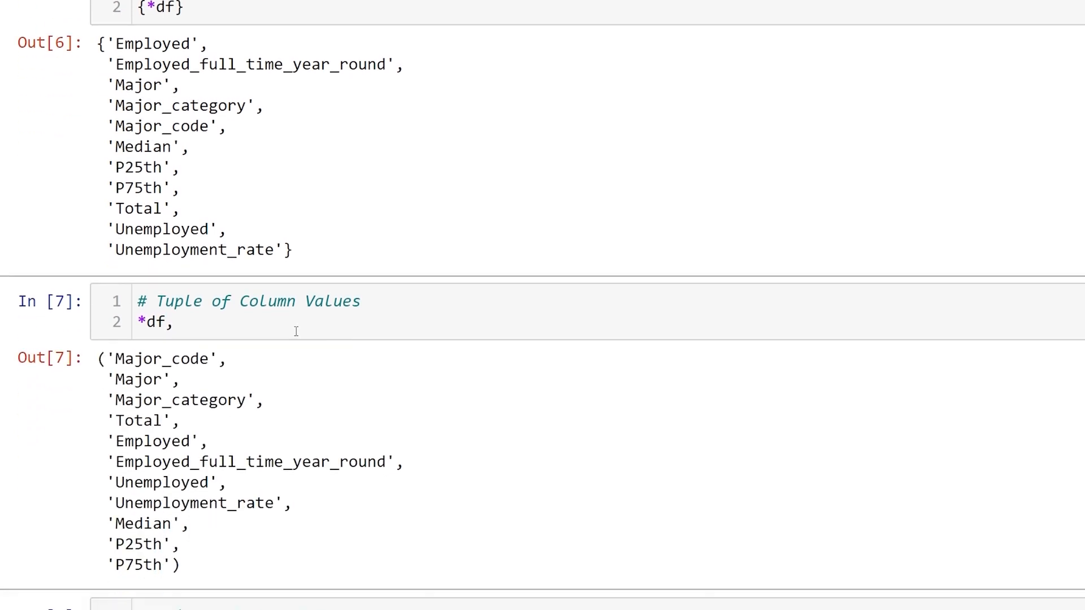
key(Backspace)
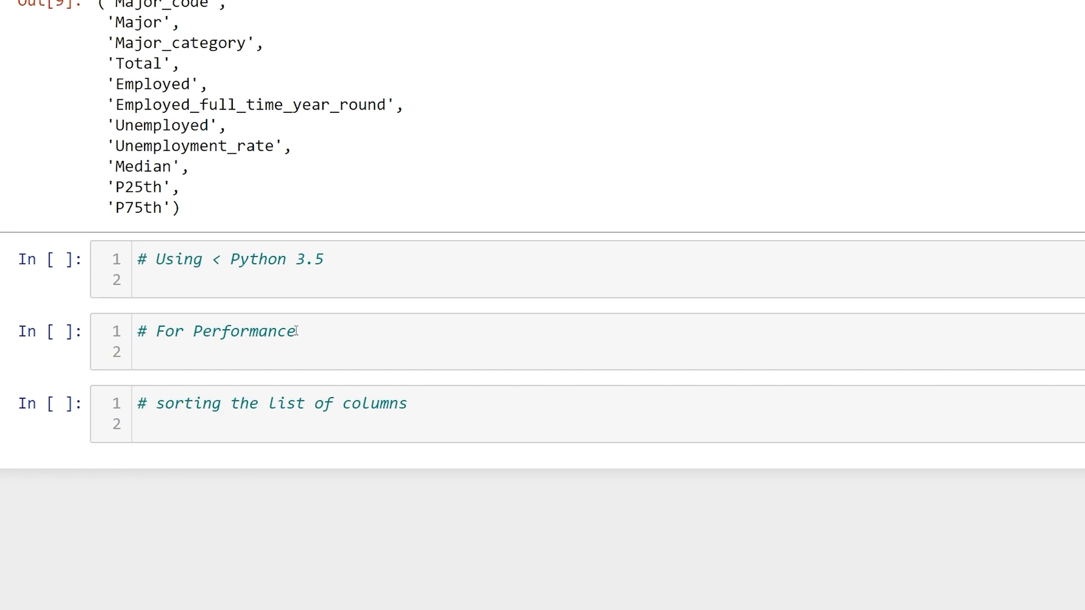
Run list(df), set(df), tuple(df) in the pre-Python-3.5 cell, showing the tuple output.
text(list())
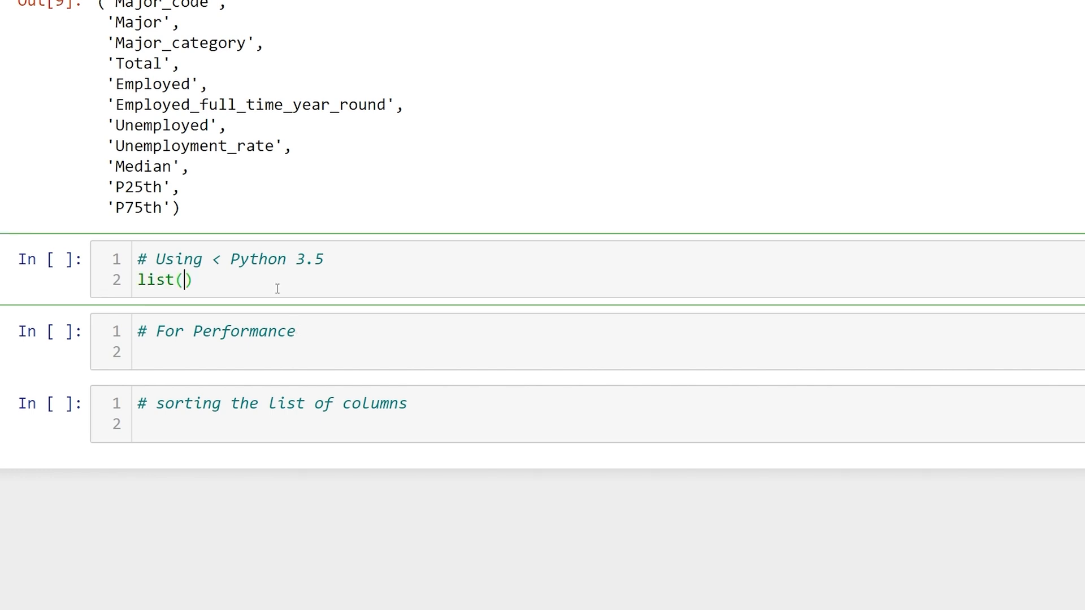
text(df)
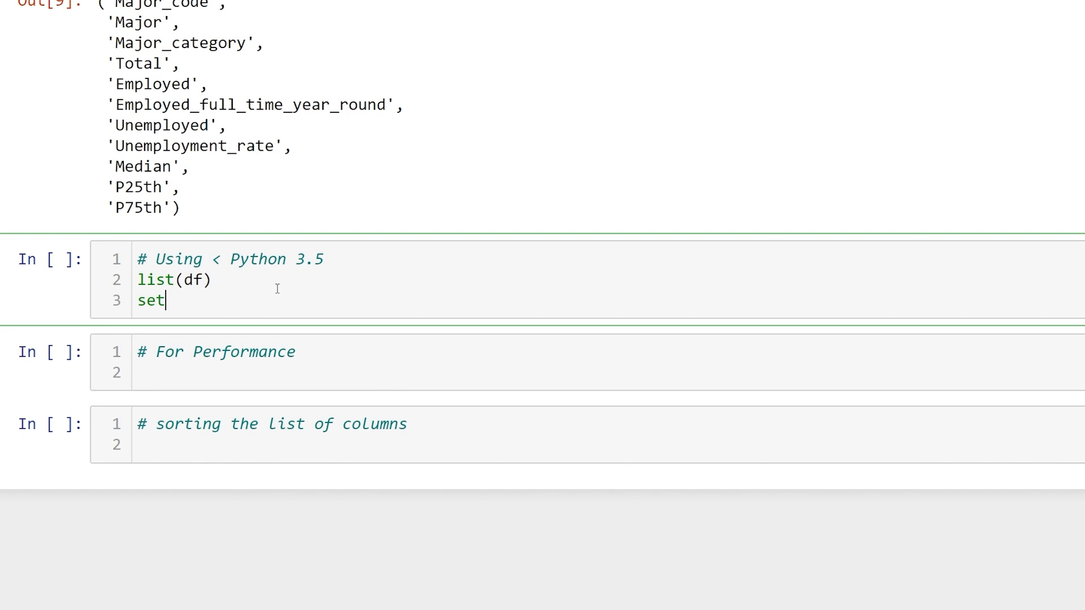
text((df))
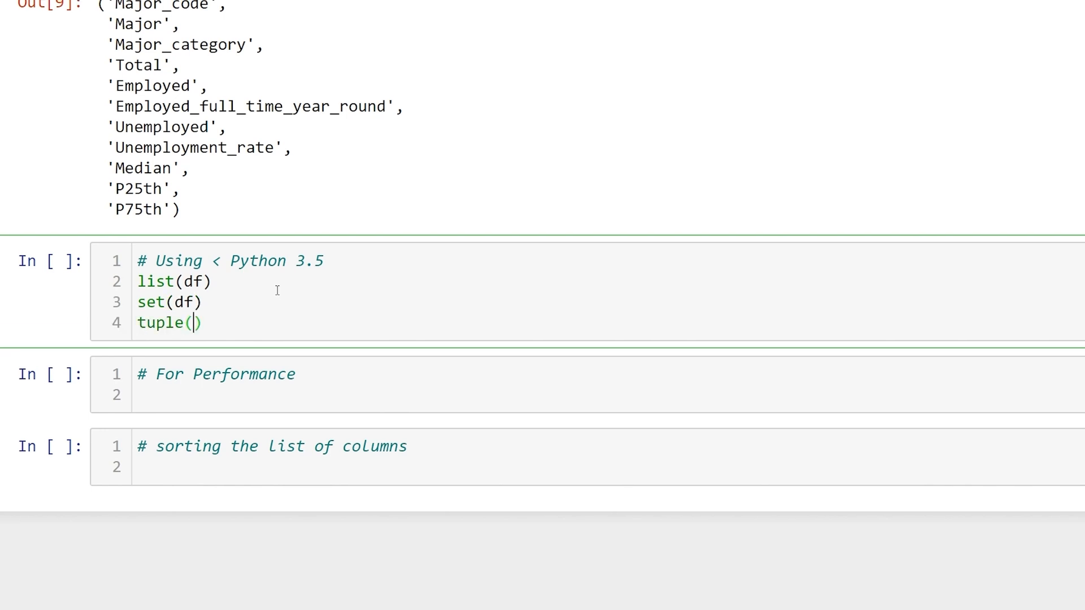
text(df)
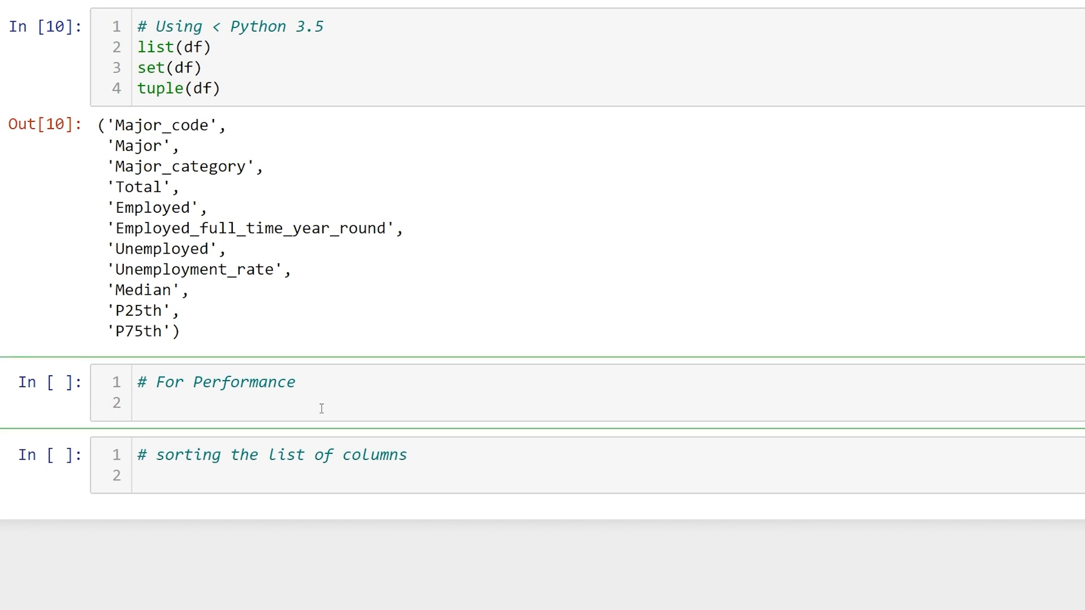
Run df.columns.to_numpy().tolist() to output the column names as a list.
text(df.columns)
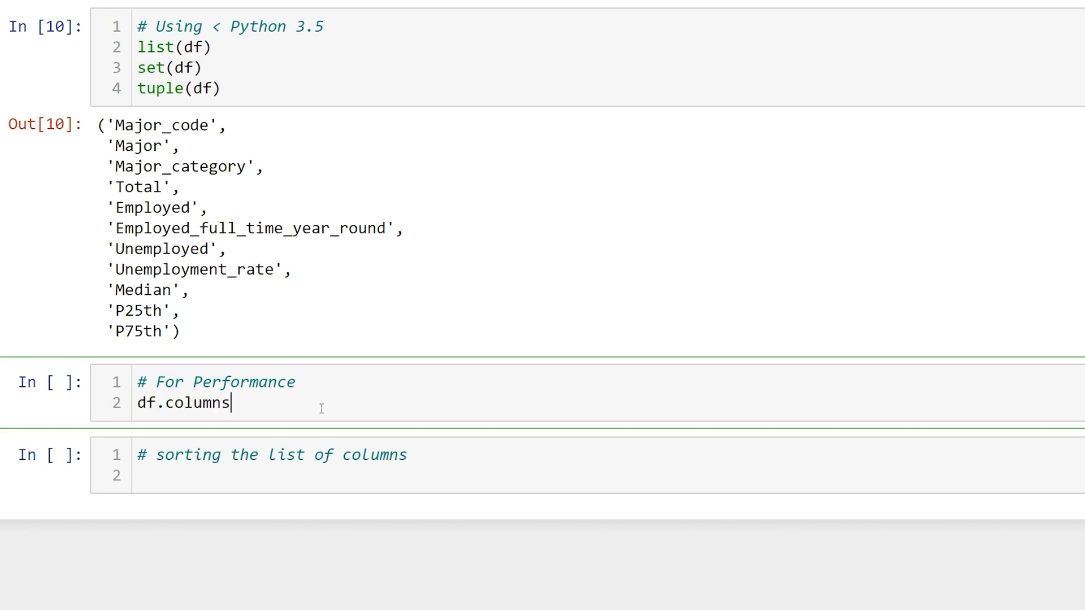
text(.to_num)
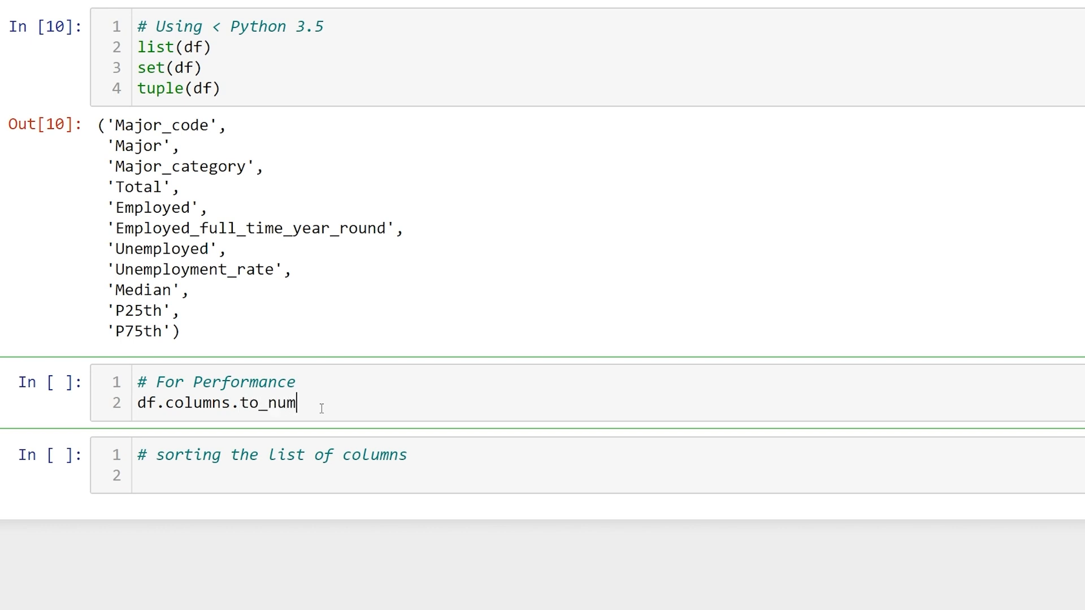
text(py().to)
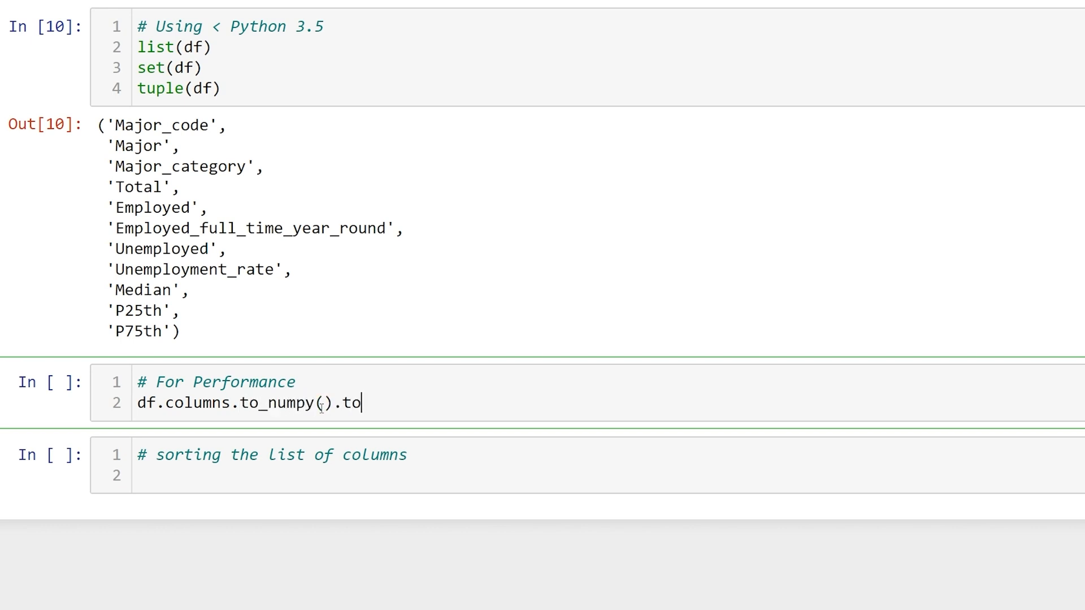
text(list())
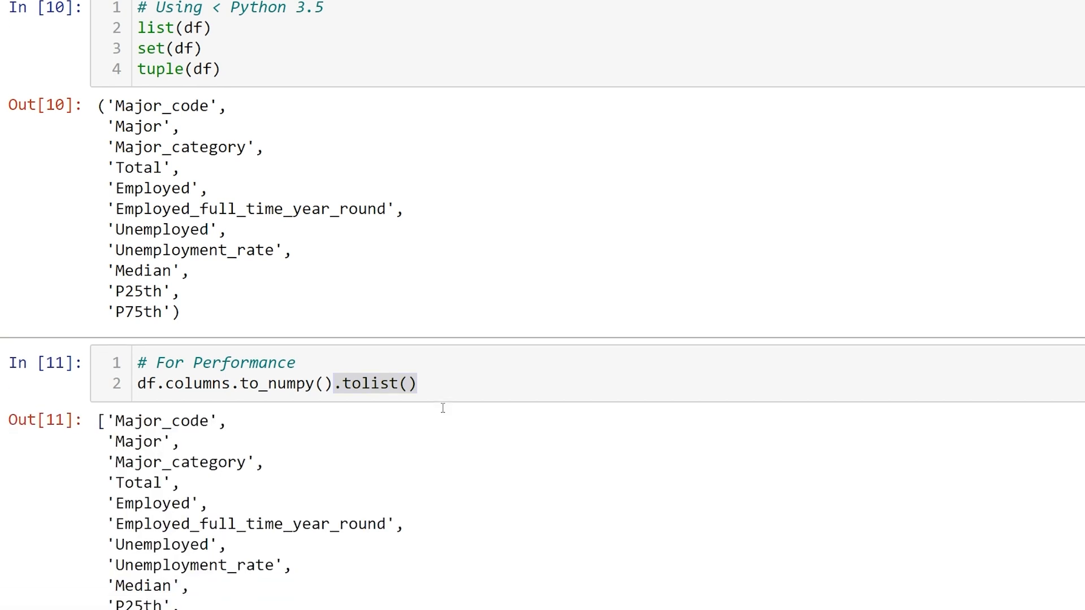
Scroll through the %timeit results, from 60.5 ns for the Index to 1.1 µs for numpy tolist.
scroll(down, 3)
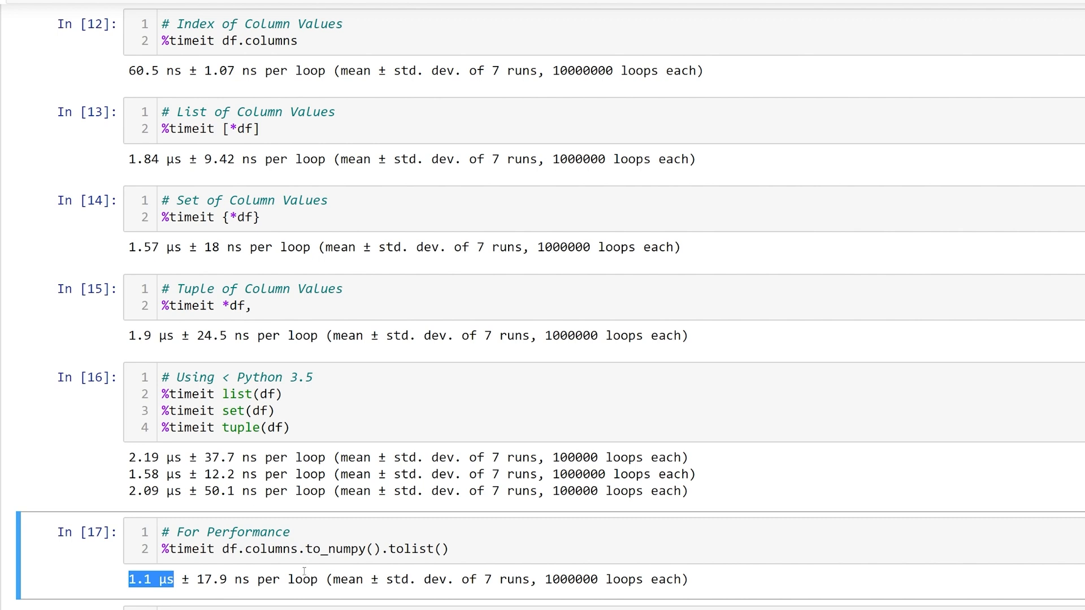
mouse_move(303, 573)
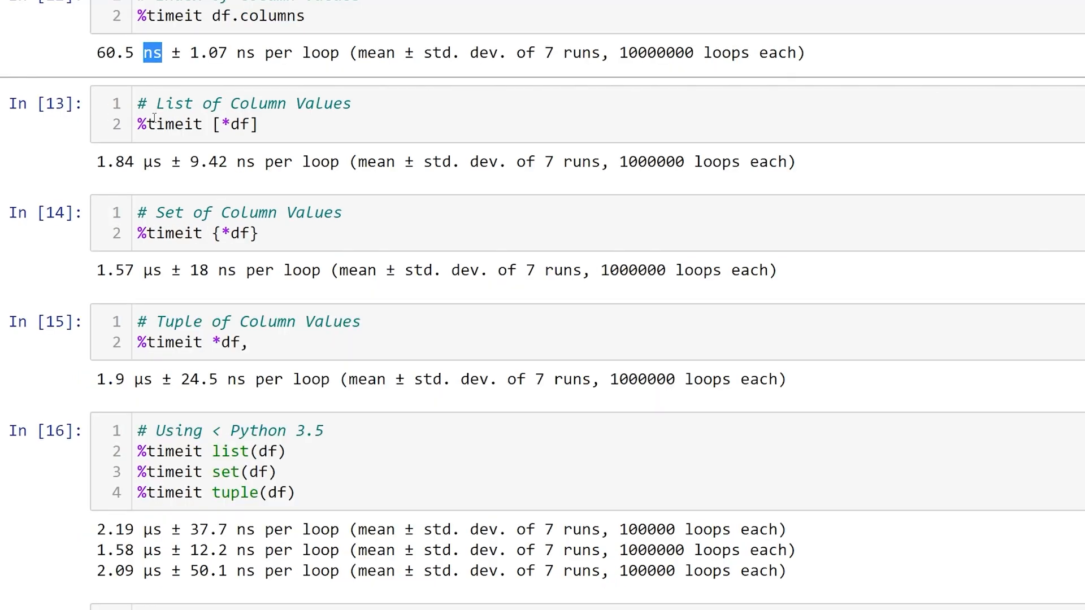
scroll(down, 3)
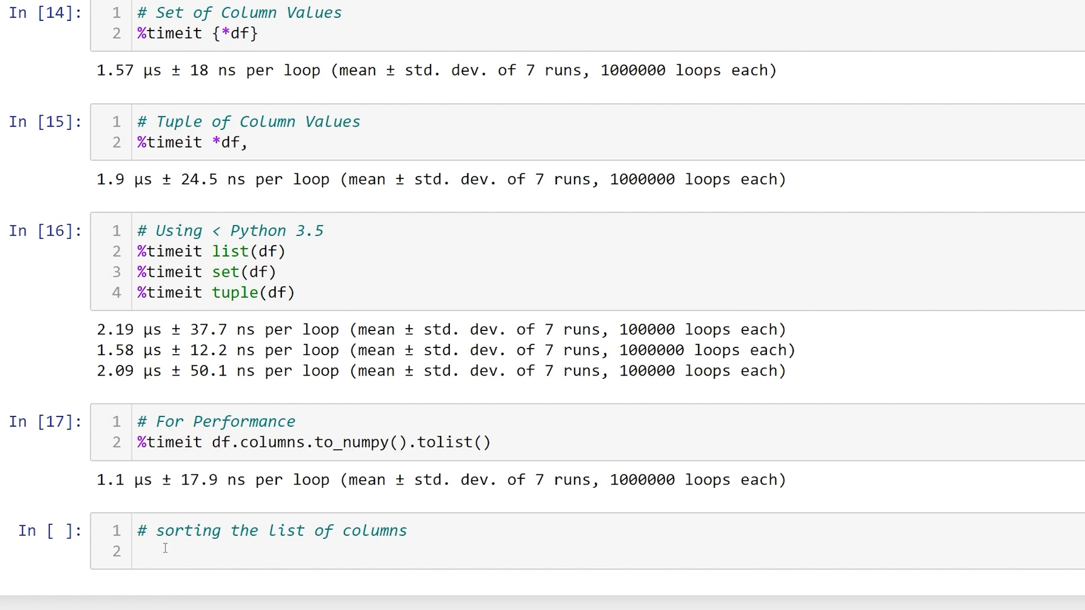